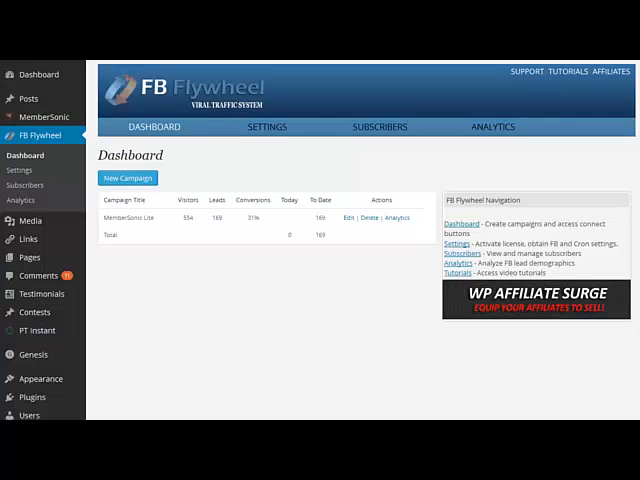
{"action": "mouse_move", "coordinate": [349, 374]}
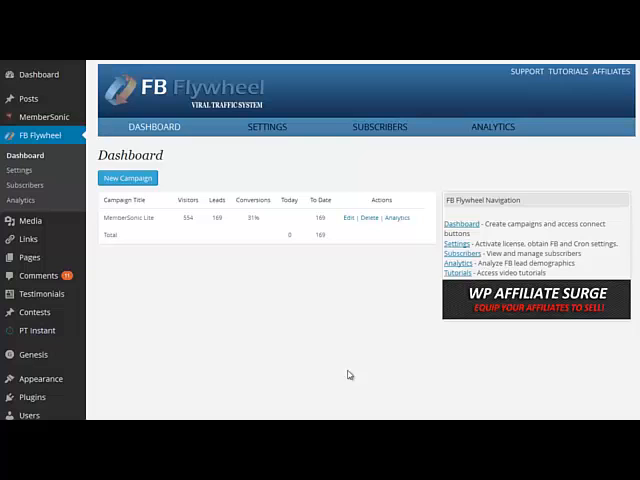
{"action": "mouse_move", "coordinate": [367, 211]}
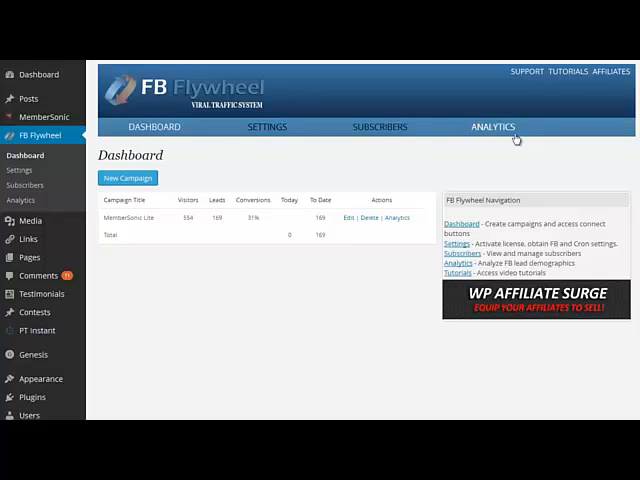
{"action": "mouse_move", "coordinate": [270, 140]}
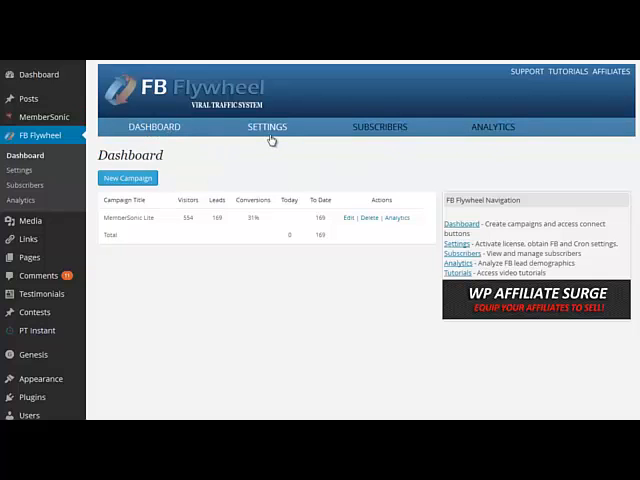
{"action": "mouse_move", "coordinate": [487, 142]}
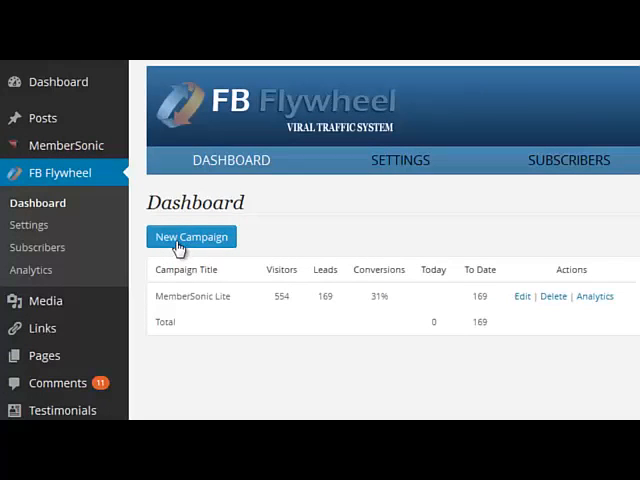
{"action": "mouse_move", "coordinate": [183, 283]}
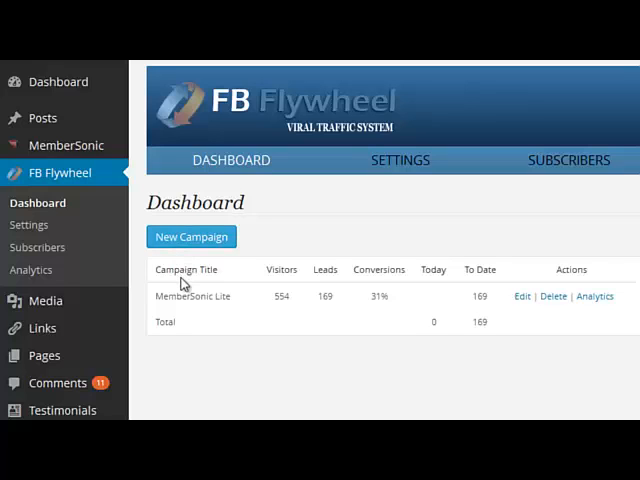
{"action": "mouse_move", "coordinate": [243, 298]}
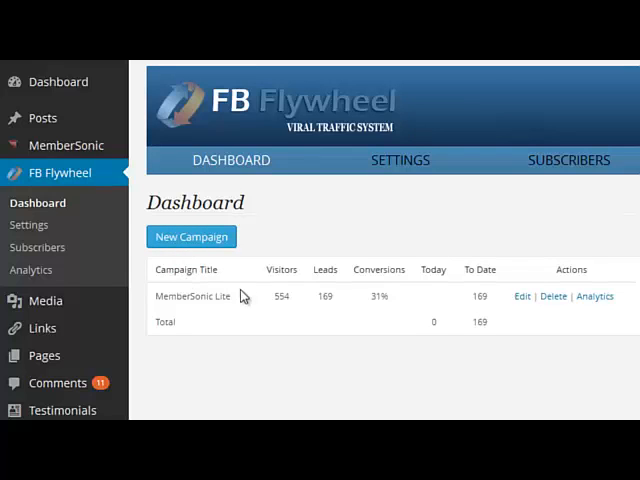
{"action": "mouse_move", "coordinate": [170, 307]}
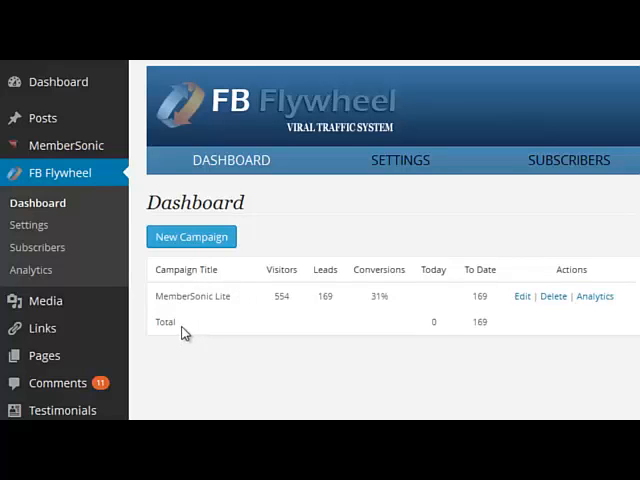
{"action": "mouse_move", "coordinate": [226, 315]}
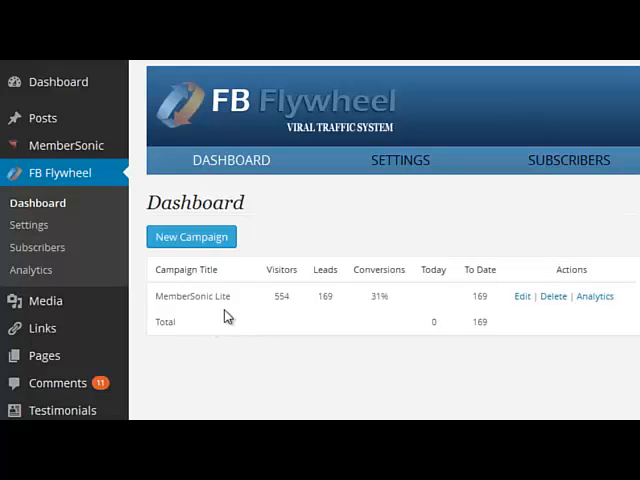
{"action": "mouse_move", "coordinate": [276, 318]}
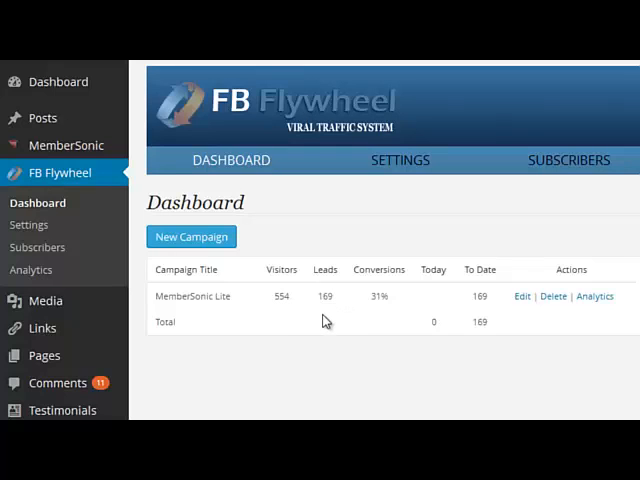
{"action": "mouse_move", "coordinate": [410, 321]}
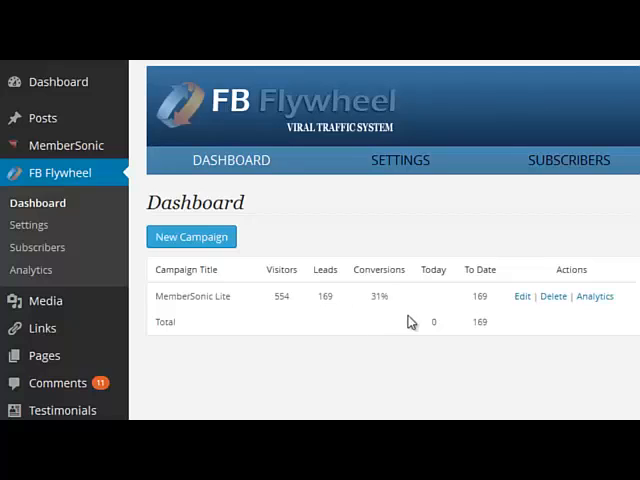
{"action": "mouse_move", "coordinate": [510, 302]}
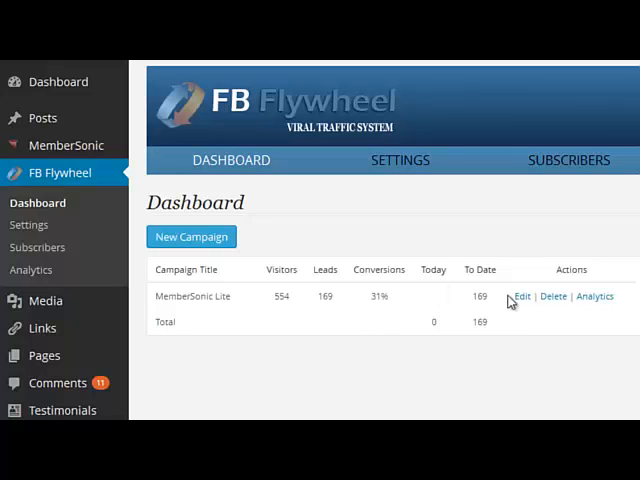
{"action": "mouse_move", "coordinate": [521, 311]}
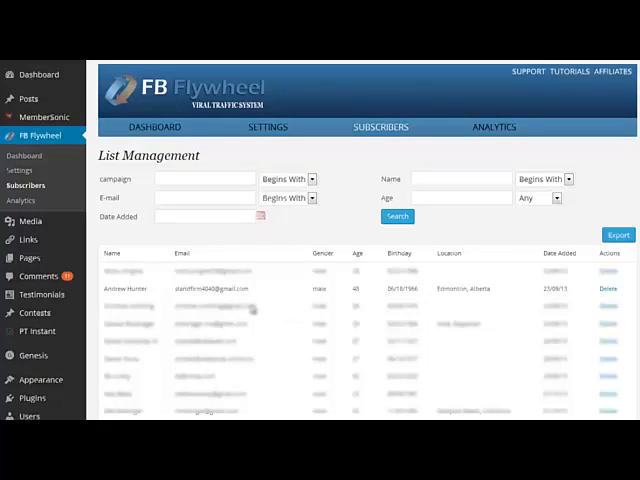
{"action": "mouse_move", "coordinate": [170, 318]}
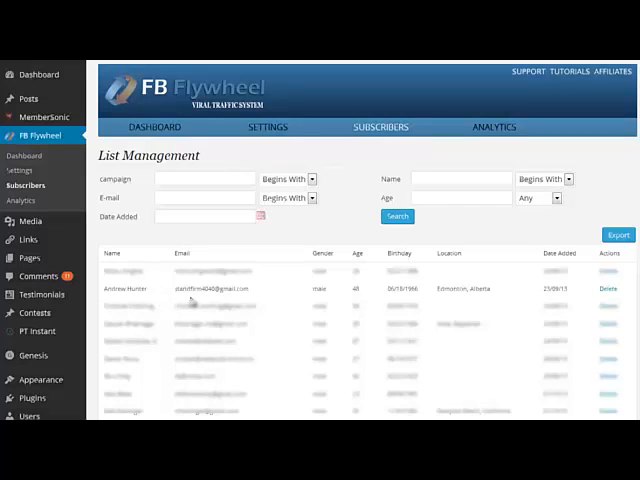
{"action": "mouse_move", "coordinate": [325, 298]}
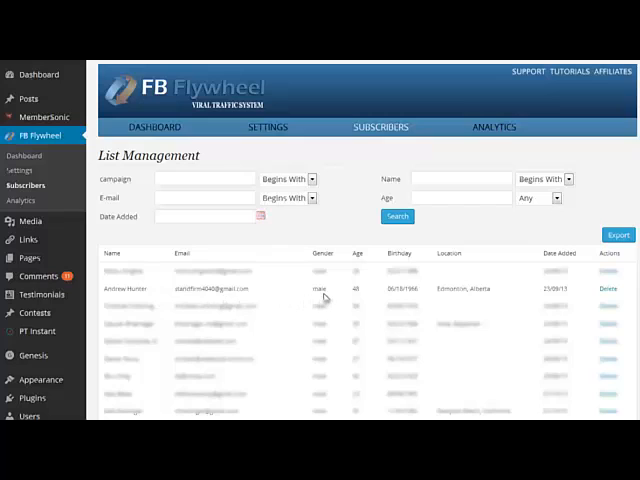
{"action": "mouse_move", "coordinate": [349, 299]}
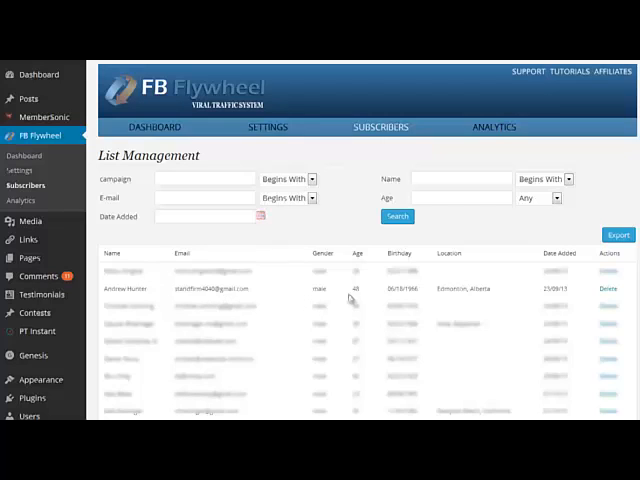
{"action": "mouse_move", "coordinate": [455, 300]}
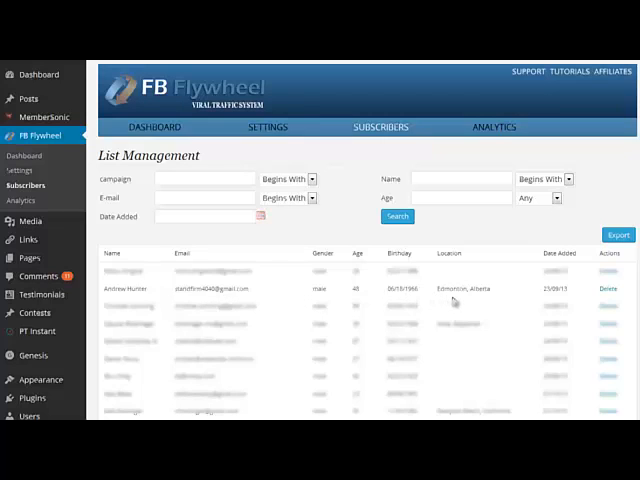
{"action": "mouse_move", "coordinate": [609, 294]}
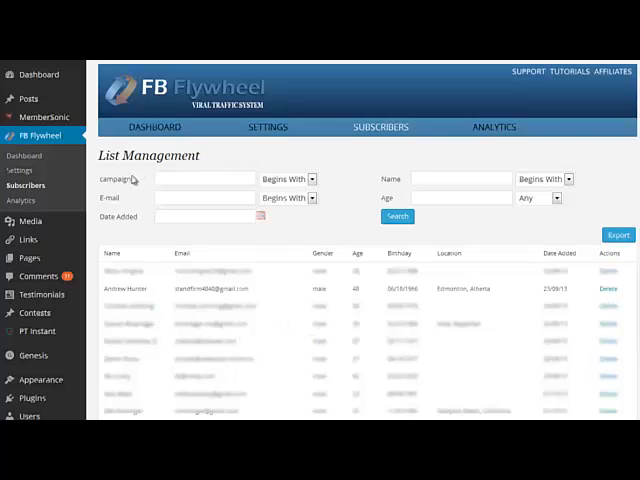
Open the Subscribers tab to view the lead list with name, email, gender, age, birthday and location
{"action": "left_click", "coordinate": [203, 179]}
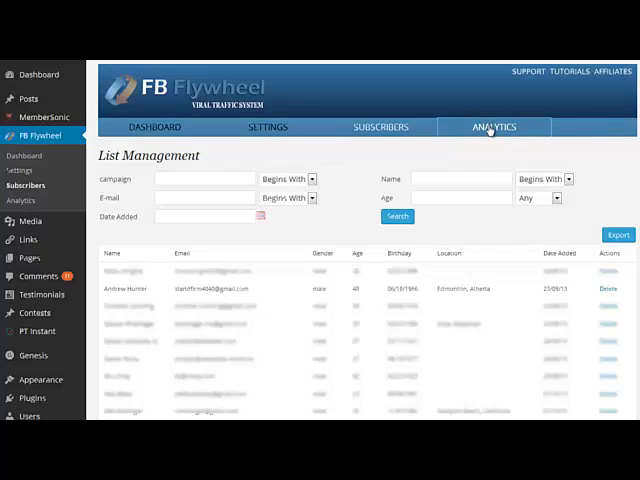
Show the weekly Analytics chart of views and leads for all campaigns
{"action": "left_click", "coordinate": [493, 127]}
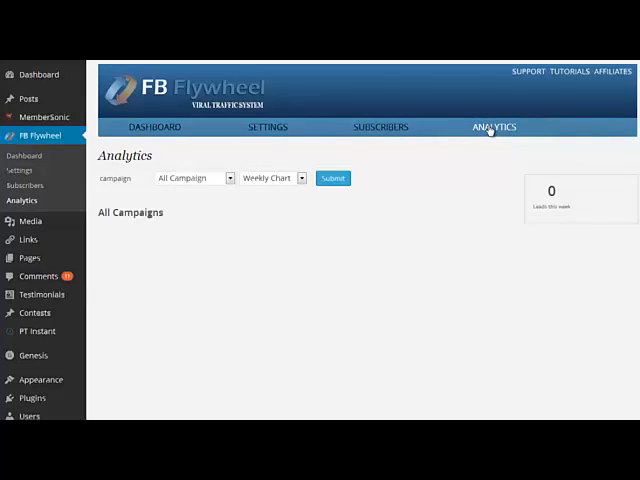
{"action": "left_click", "coordinate": [332, 178]}
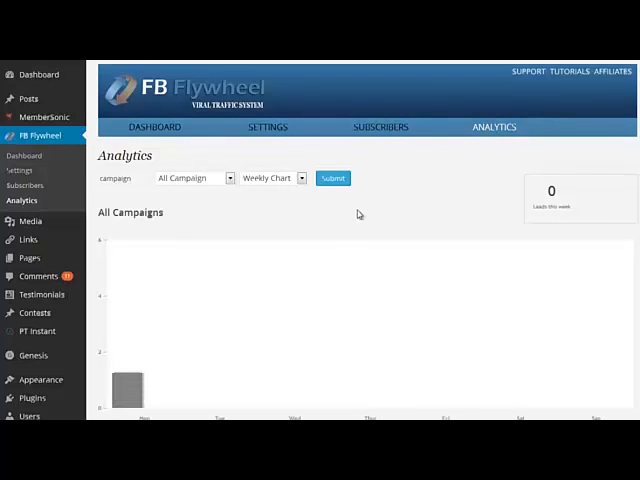
{"action": "scroll", "scroll_direction": "down", "scroll_amount": 3}
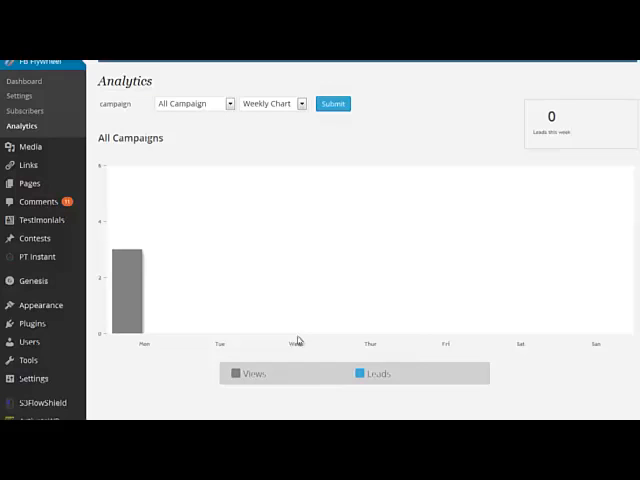
{"action": "mouse_move", "coordinate": [290, 365]}
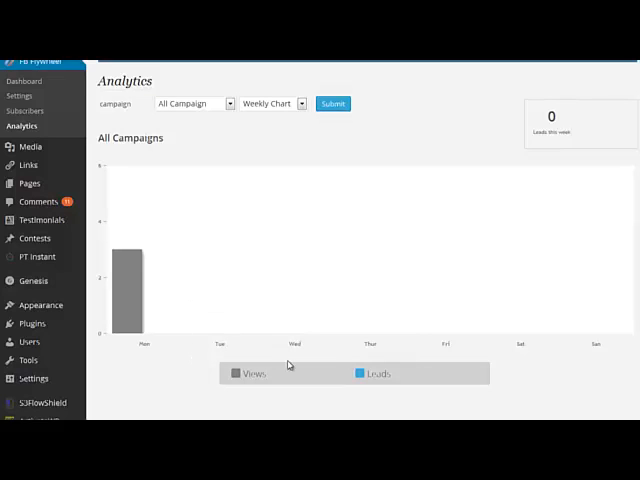
{"action": "mouse_move", "coordinate": [132, 283]}
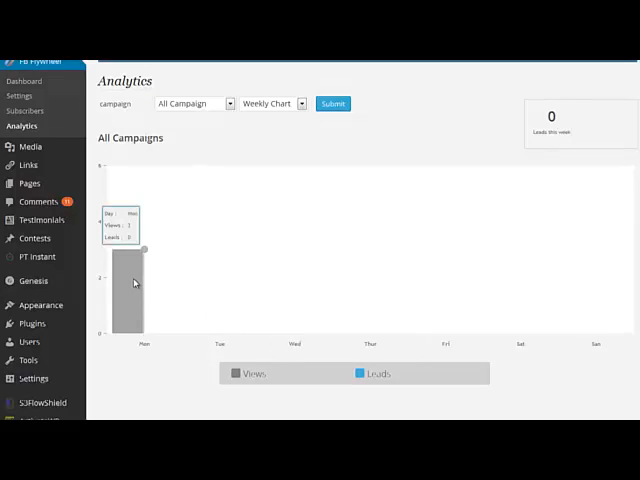
{"action": "mouse_move", "coordinate": [147, 322]}
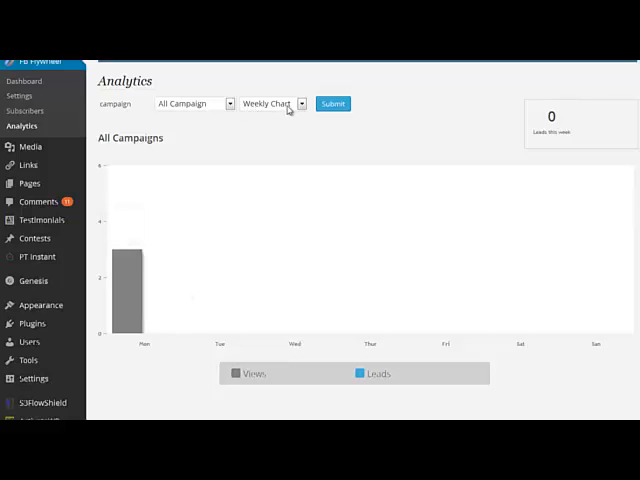
{"action": "mouse_move", "coordinate": [355, 347]}
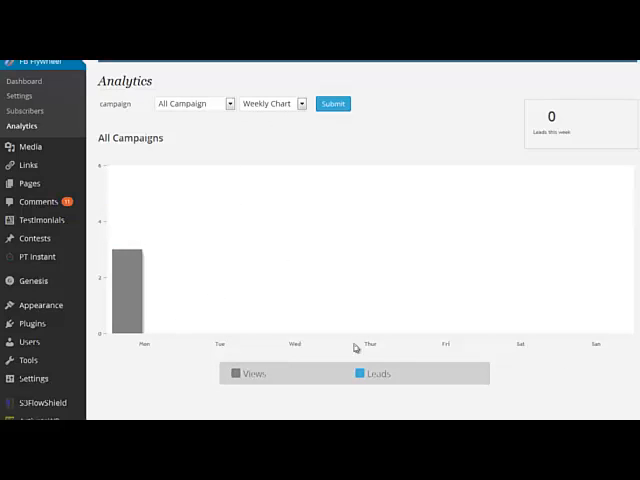
Switch the Analytics chart type to Monthly Chart
{"action": "left_click", "coordinate": [270, 103]}
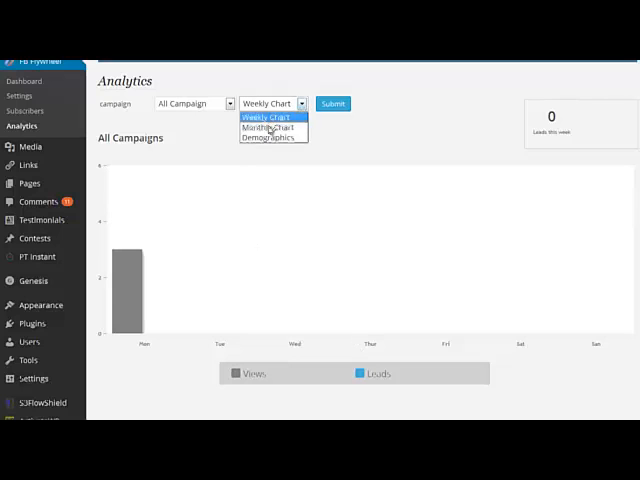
{"action": "left_click", "coordinate": [268, 127]}
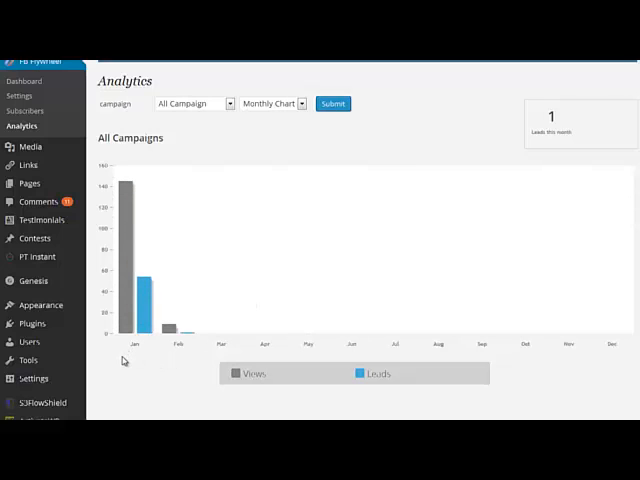
{"action": "mouse_move", "coordinate": [138, 335]}
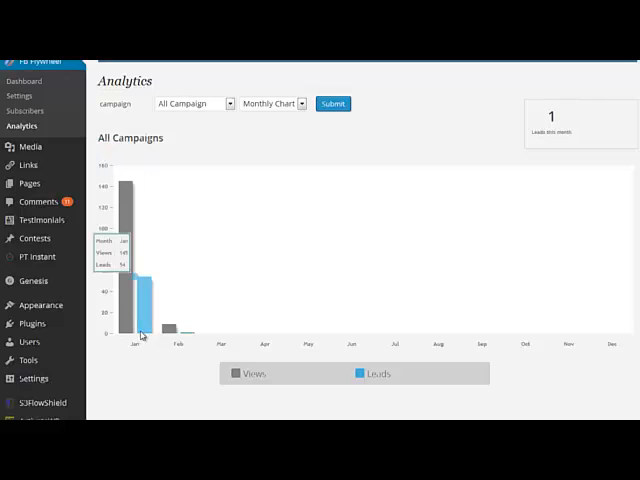
{"action": "mouse_move", "coordinate": [151, 372]}
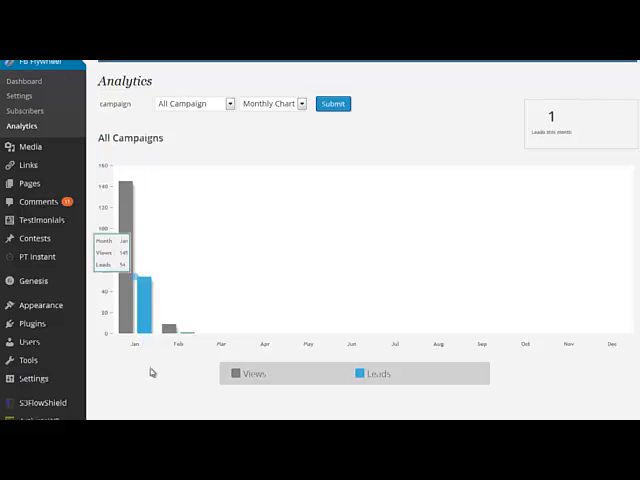
{"action": "mouse_move", "coordinate": [175, 352]}
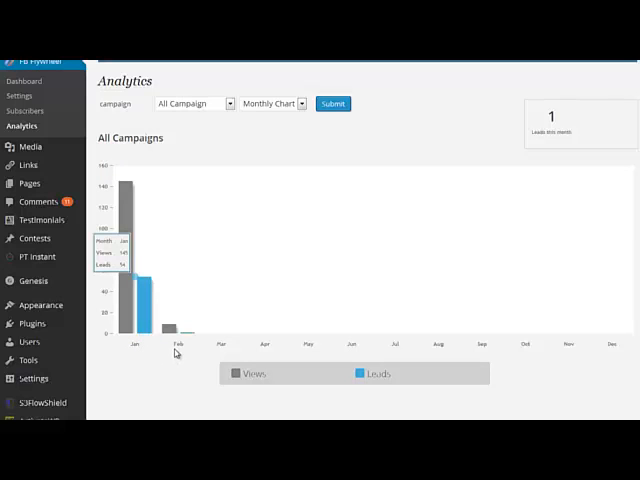
{"action": "mouse_move", "coordinate": [216, 140]}
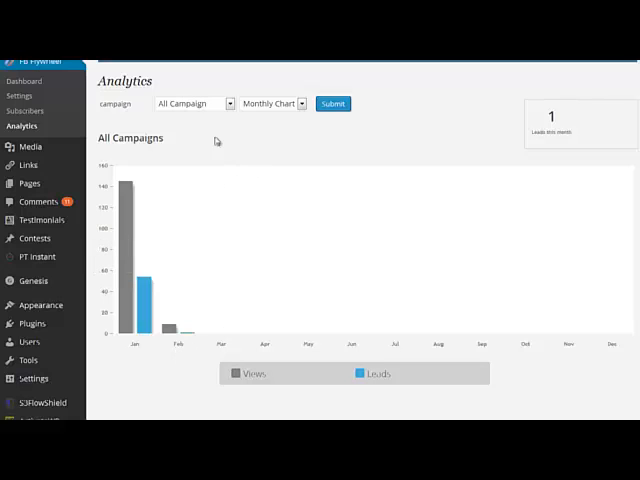
{"action": "mouse_move", "coordinate": [198, 271]}
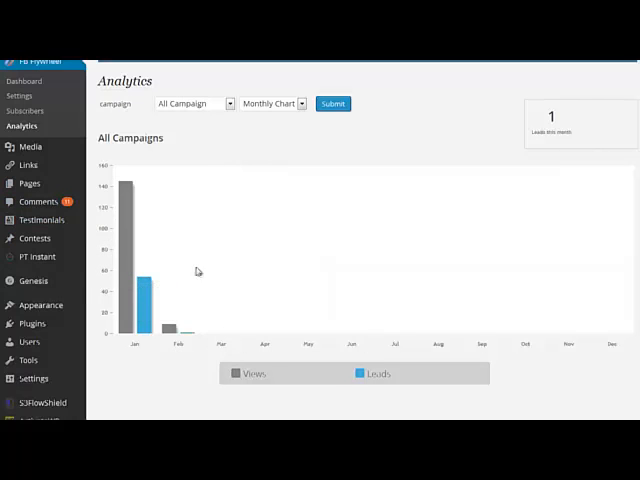
{"action": "mouse_move", "coordinate": [313, 145]}
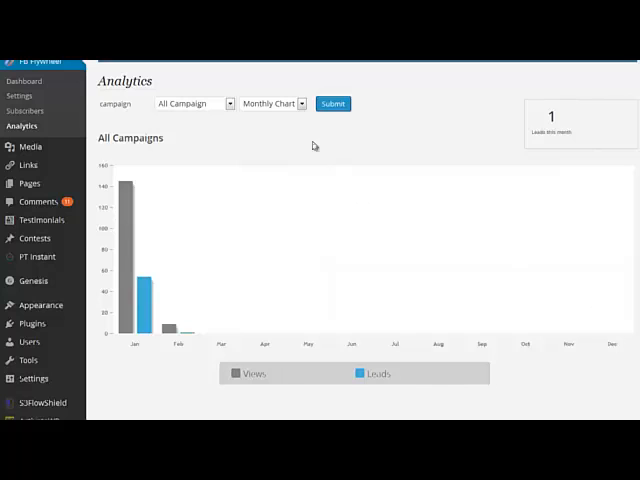
Switch the Analytics chart type to Demographics
{"action": "left_click", "coordinate": [272, 103]}
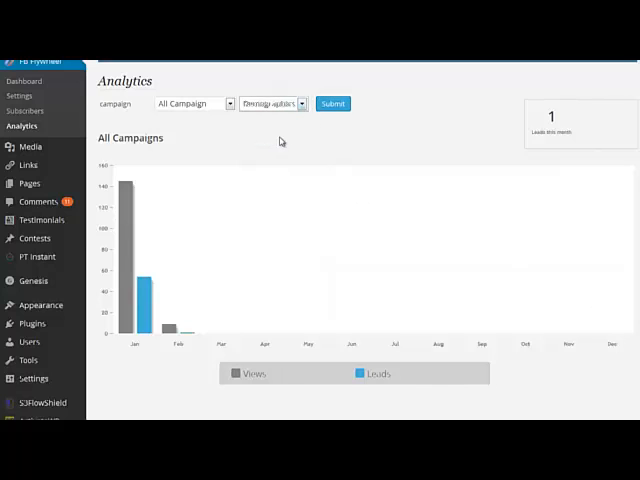
{"action": "left_click", "coordinate": [332, 103]}
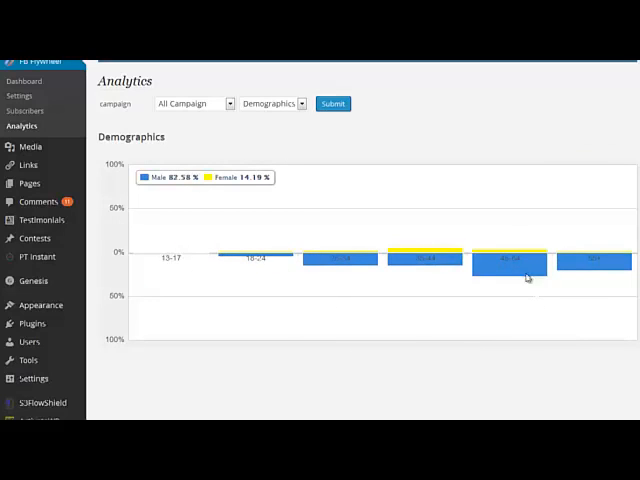
{"action": "mouse_move", "coordinate": [157, 197]}
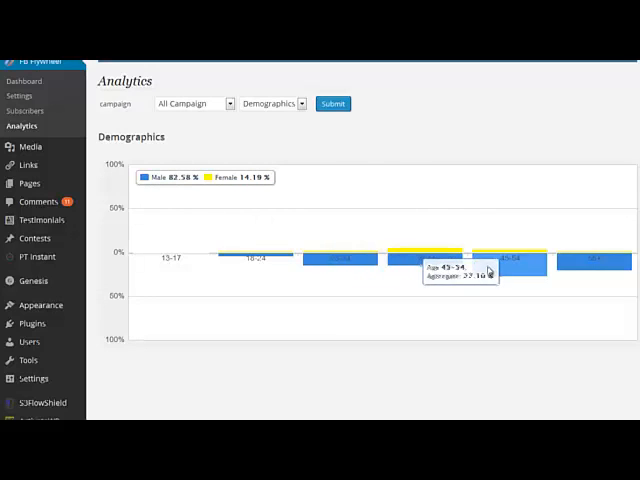
{"action": "mouse_move", "coordinate": [607, 275]}
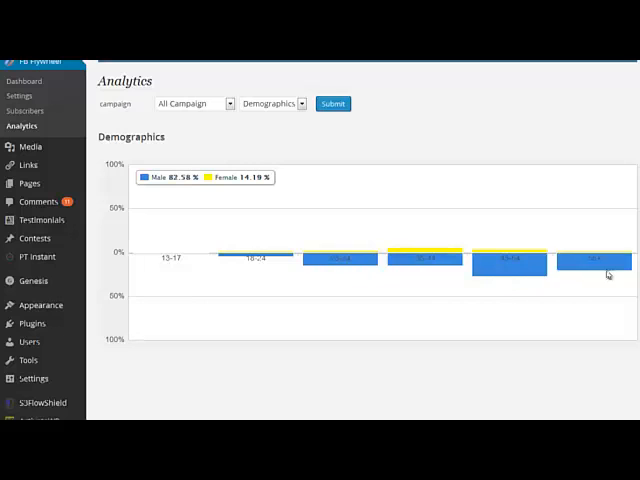
{"action": "mouse_move", "coordinate": [139, 262]}
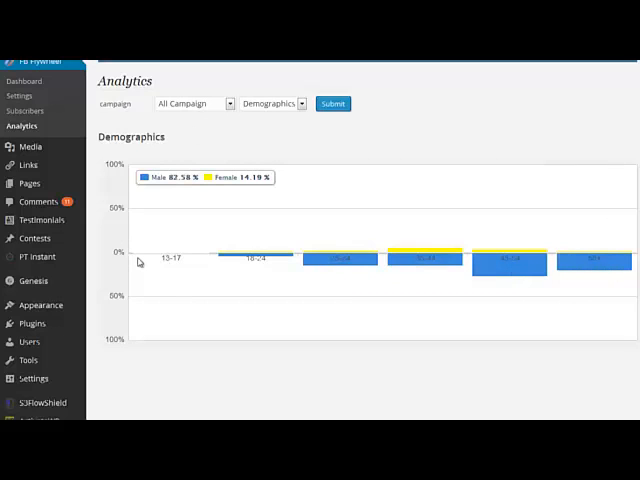